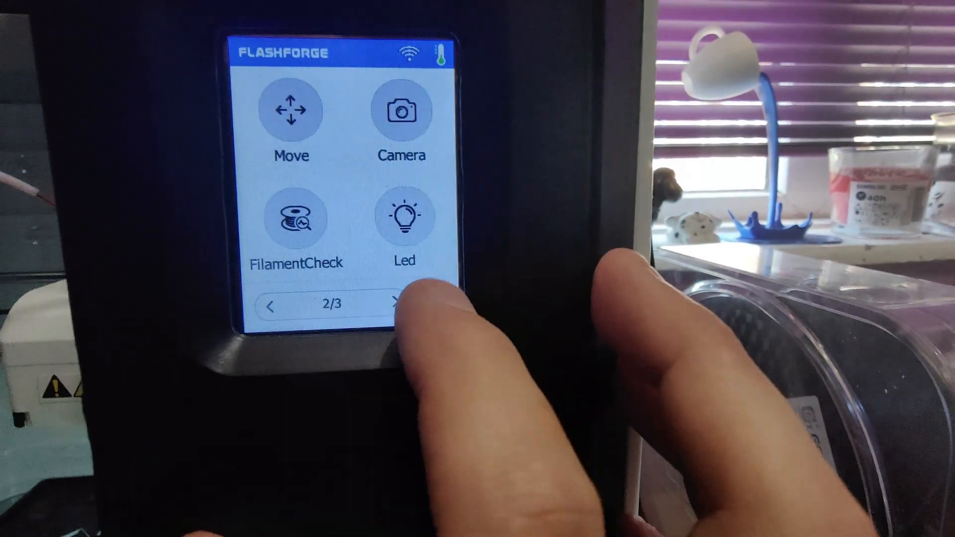
Browse the tools pages, then start preheating the extruder to 230 °C with the platform left off
left_click(394, 306)
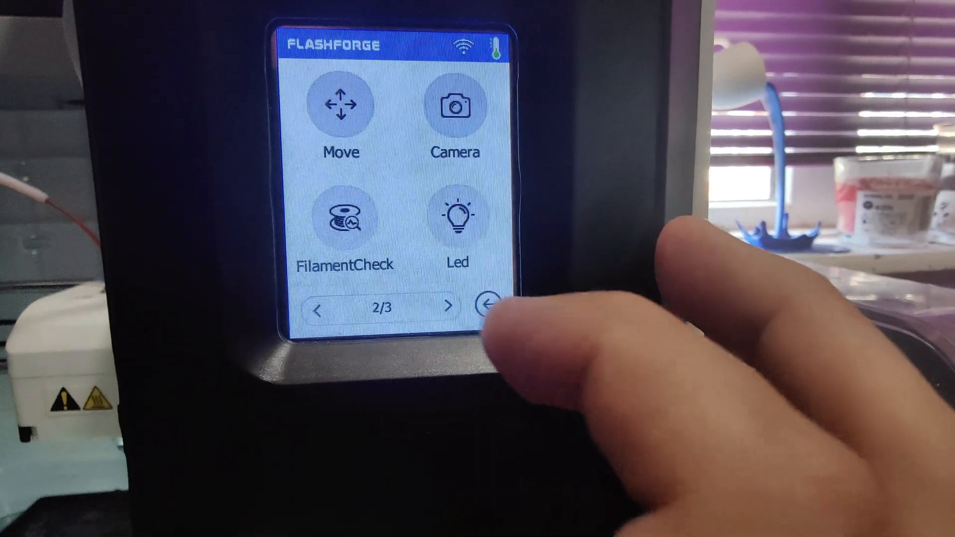
left_click(341, 110)
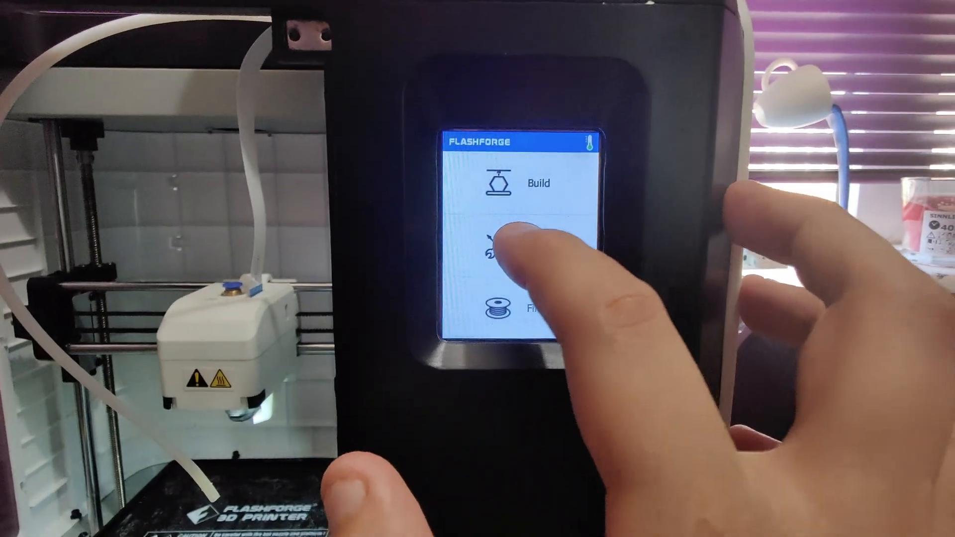
left_click(493, 250)
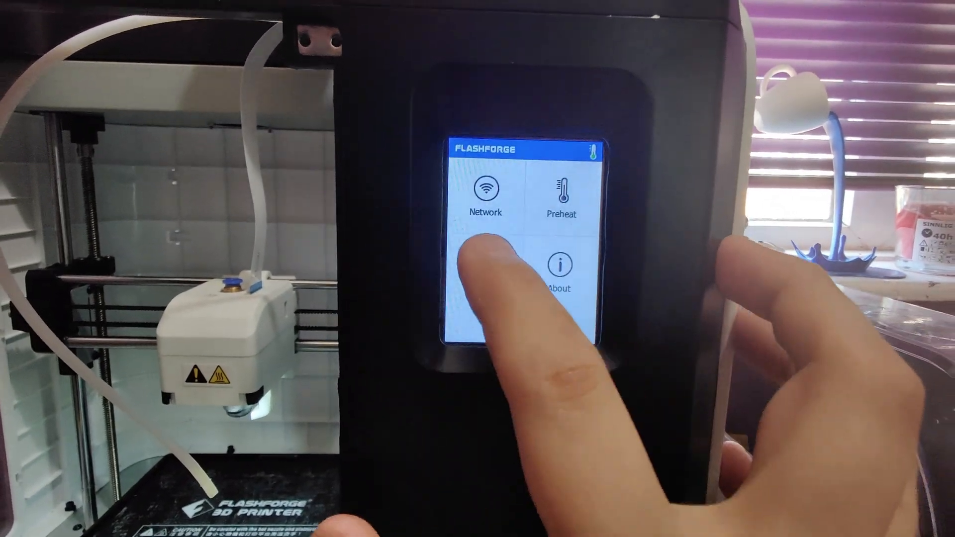
left_click(560, 189)
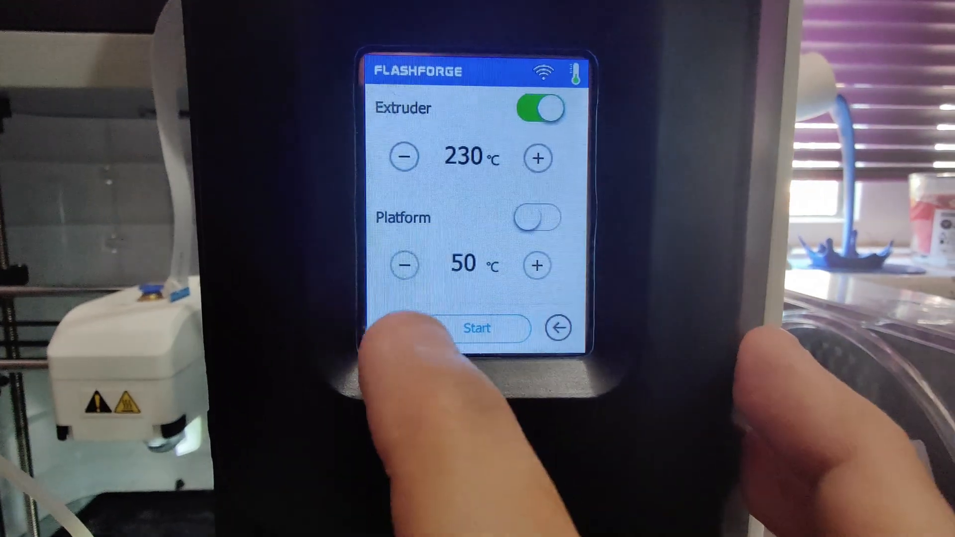
left_click(476, 328)
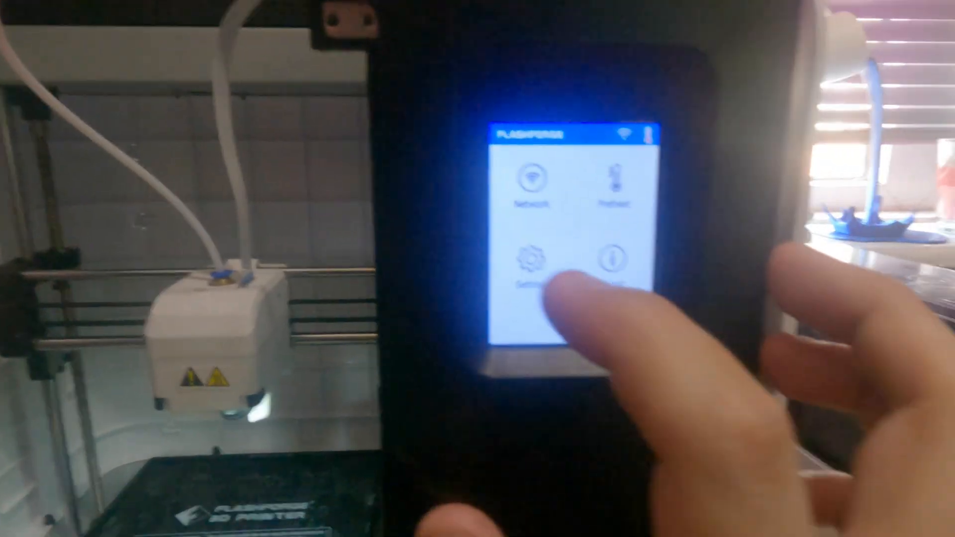
Start loading new filament from the Filament menu so the extruder begins heating
left_click(531, 268)
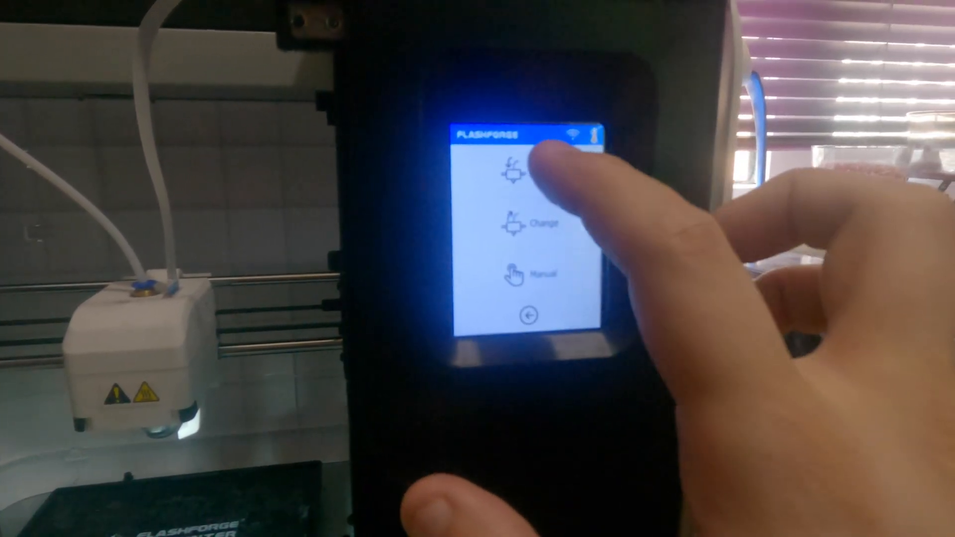
left_click(515, 170)
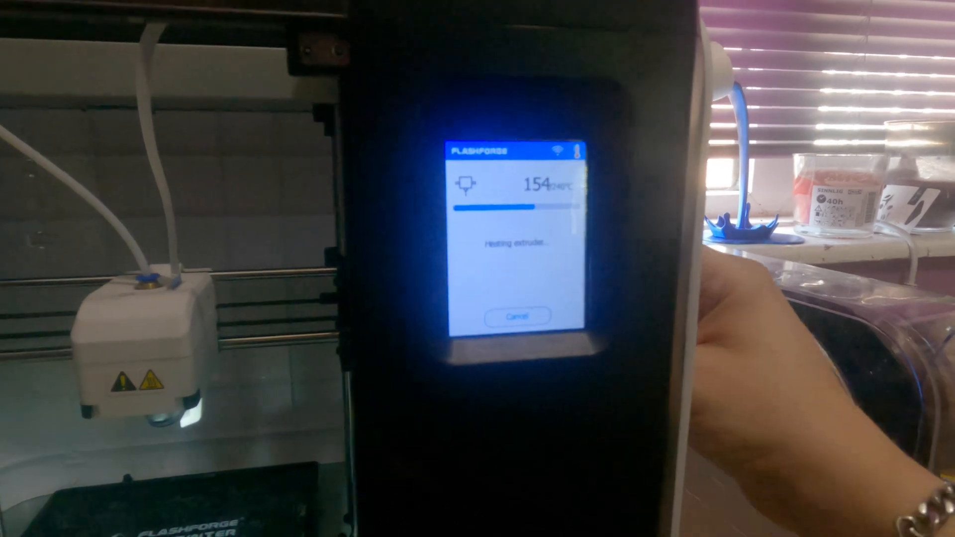